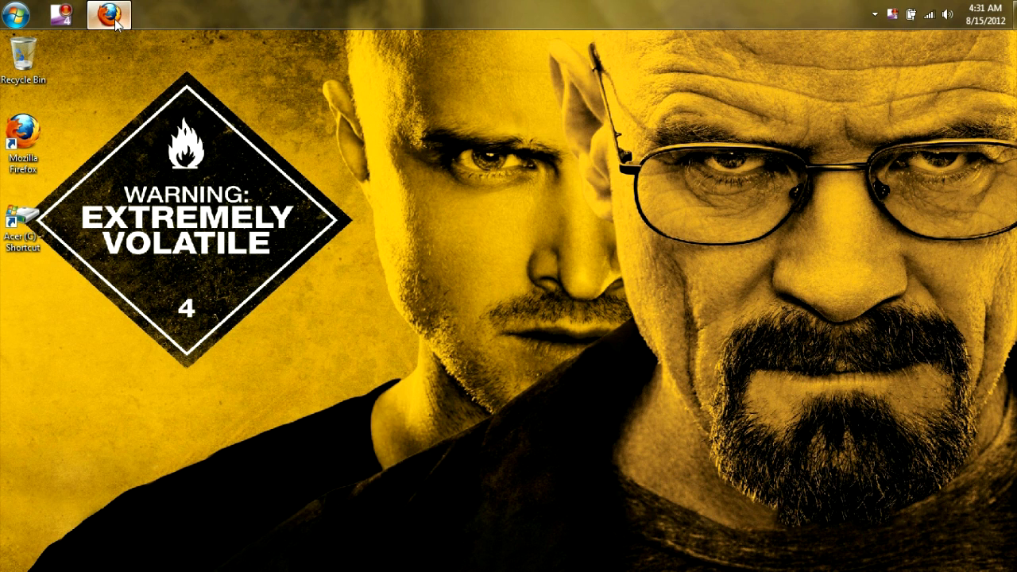
Step: Download the RocketDock 1.3.5 installer from rocketdock.com/download in Firefox and save the file
{"action": "left_click", "coordinate": [108, 14]}
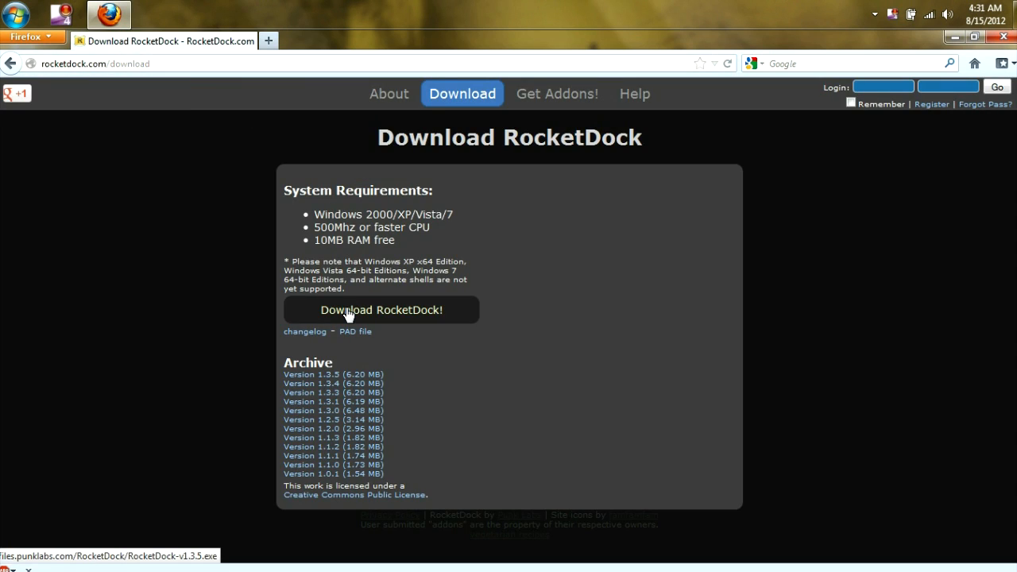
{"action": "left_click", "coordinate": [382, 310]}
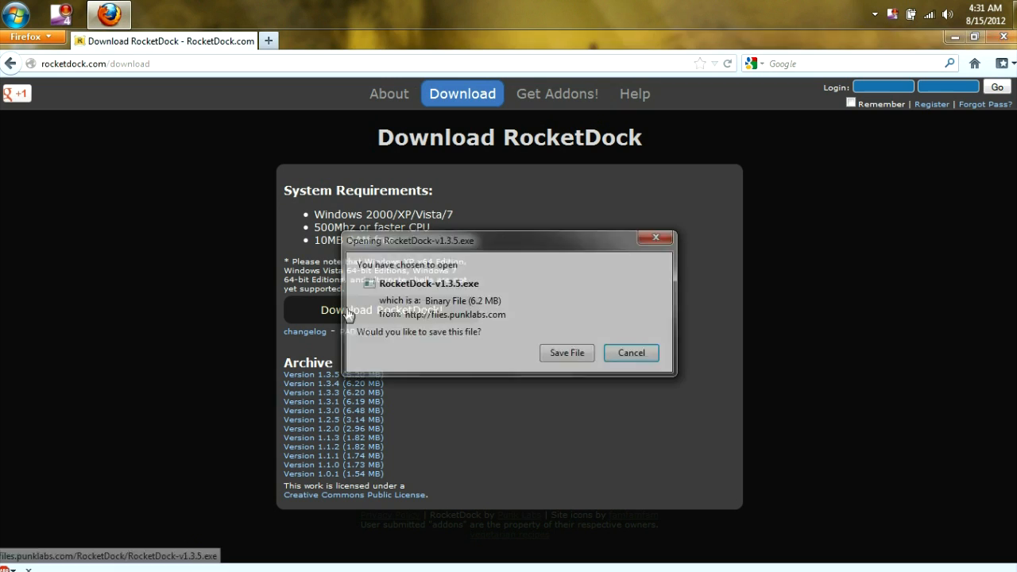
{"action": "left_click", "coordinate": [566, 353]}
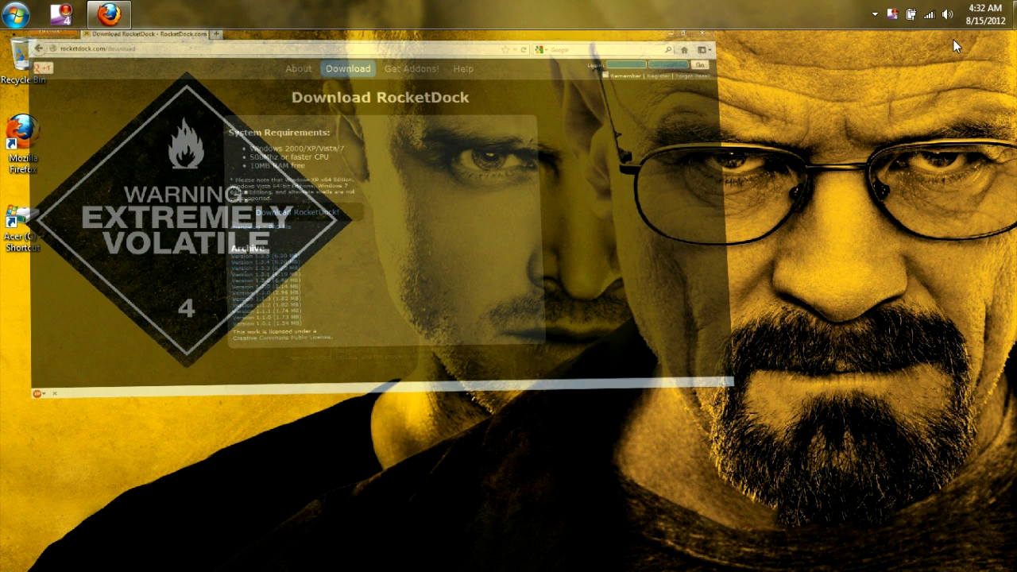
Step: Run the RocketDock installer in English and accept the license agreement
{"action": "left_click", "coordinate": [706, 26]}
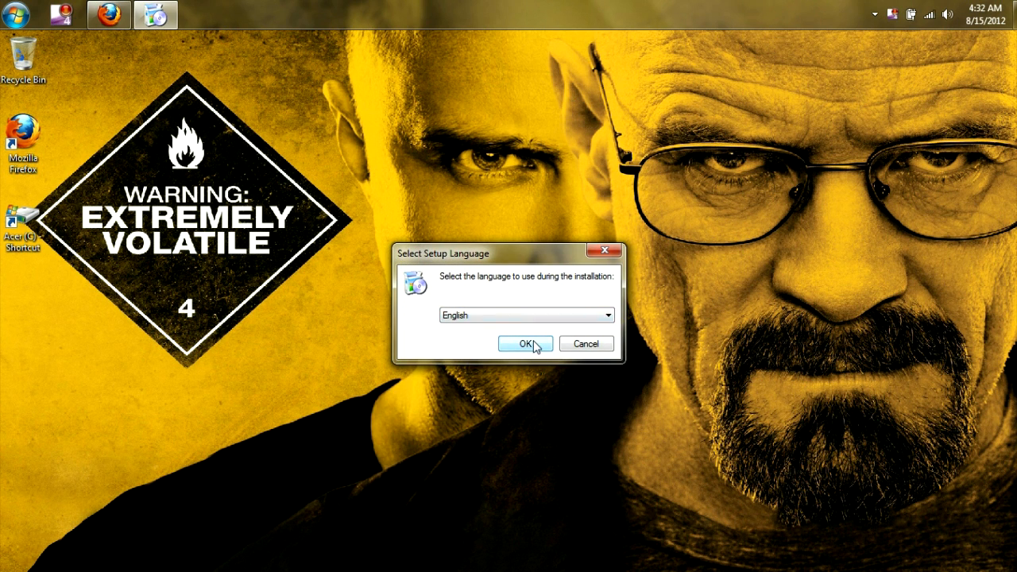
{"action": "left_click", "coordinate": [524, 343]}
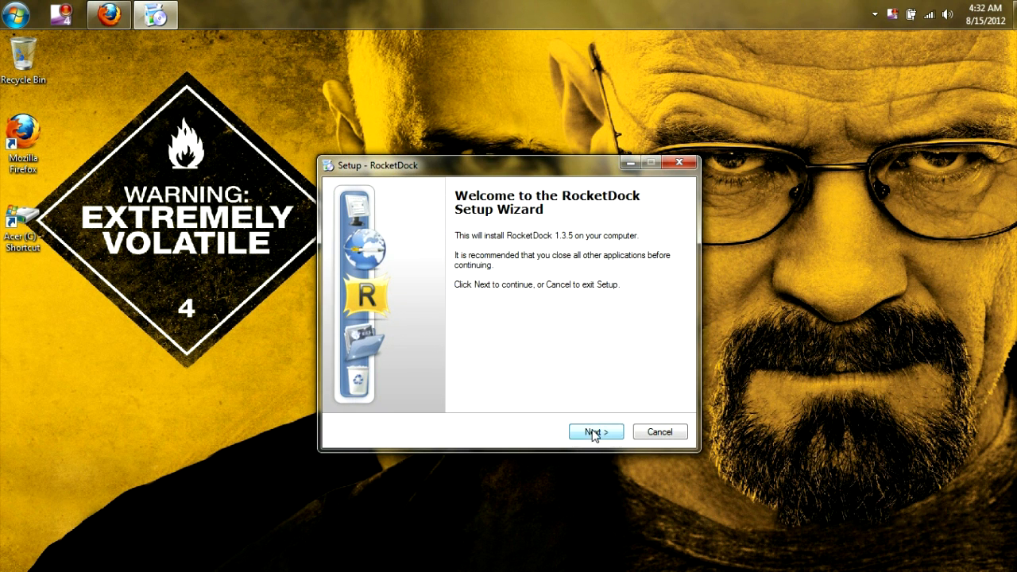
{"action": "left_click", "coordinate": [594, 432]}
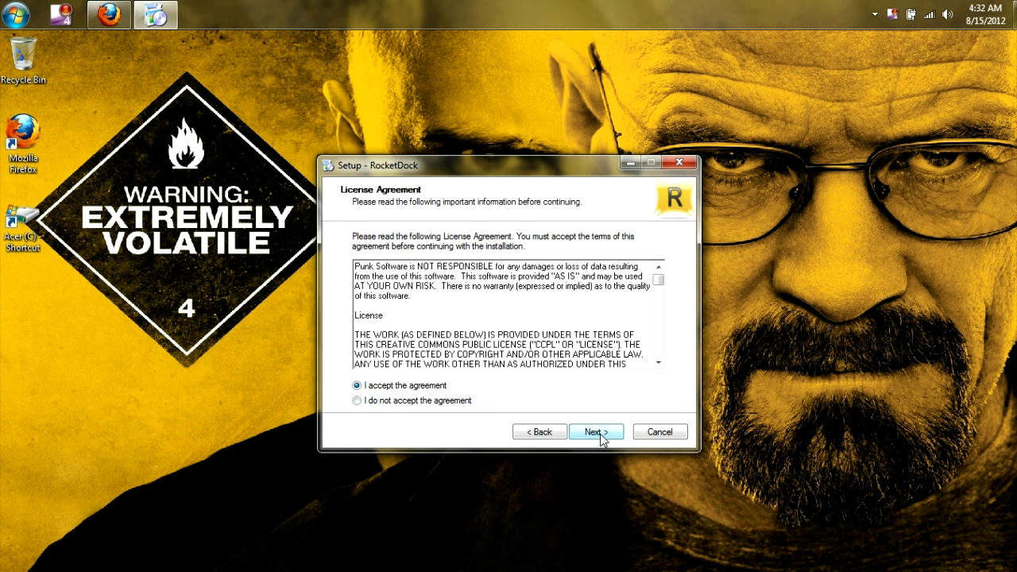
{"action": "left_click", "coordinate": [596, 432]}
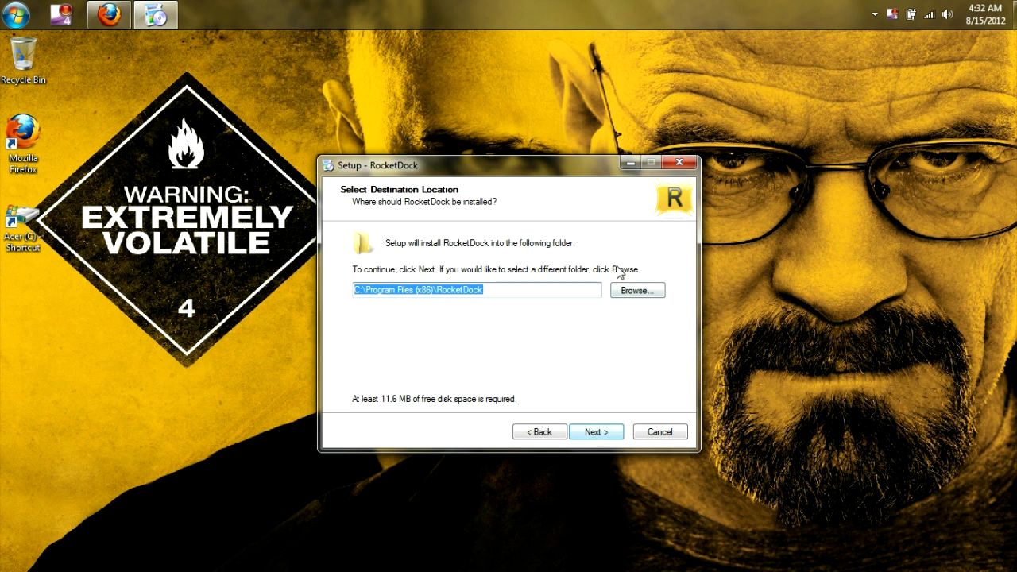
{"action": "mouse_move", "coordinate": [654, 305]}
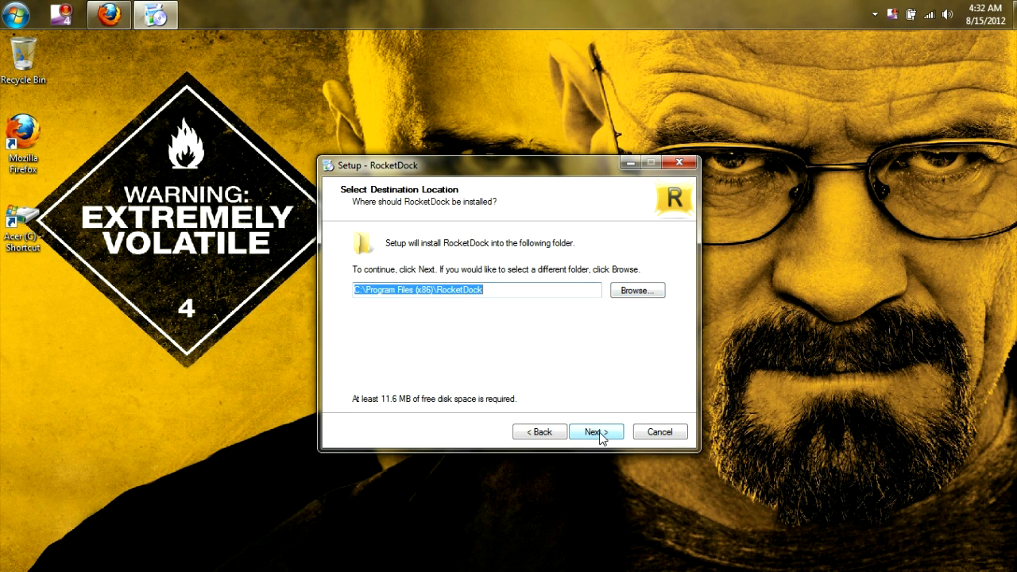
Step: Install into the default existing folder with a desktop icon and finish setup
{"action": "left_click", "coordinate": [596, 433]}
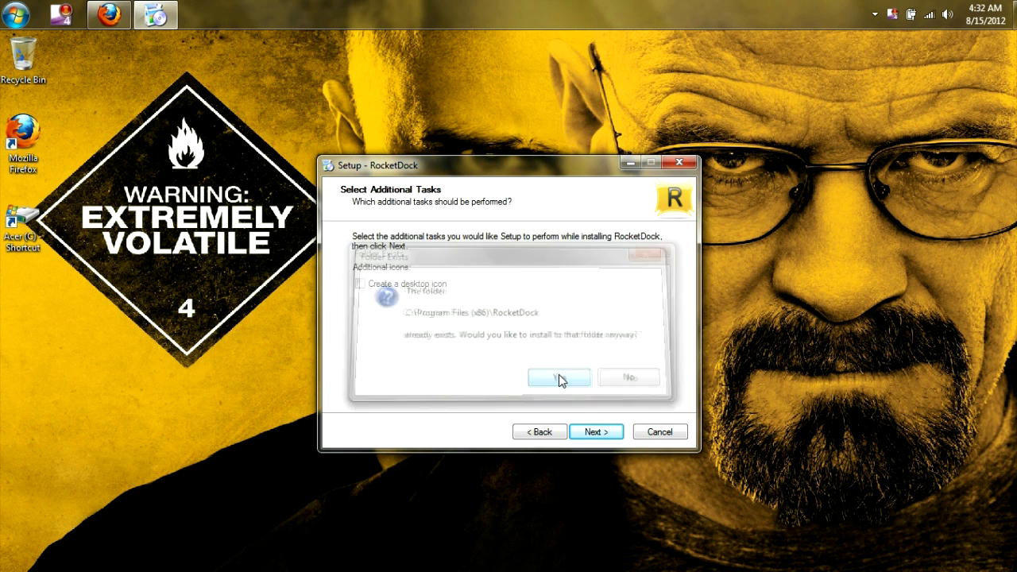
{"action": "left_click", "coordinate": [560, 378]}
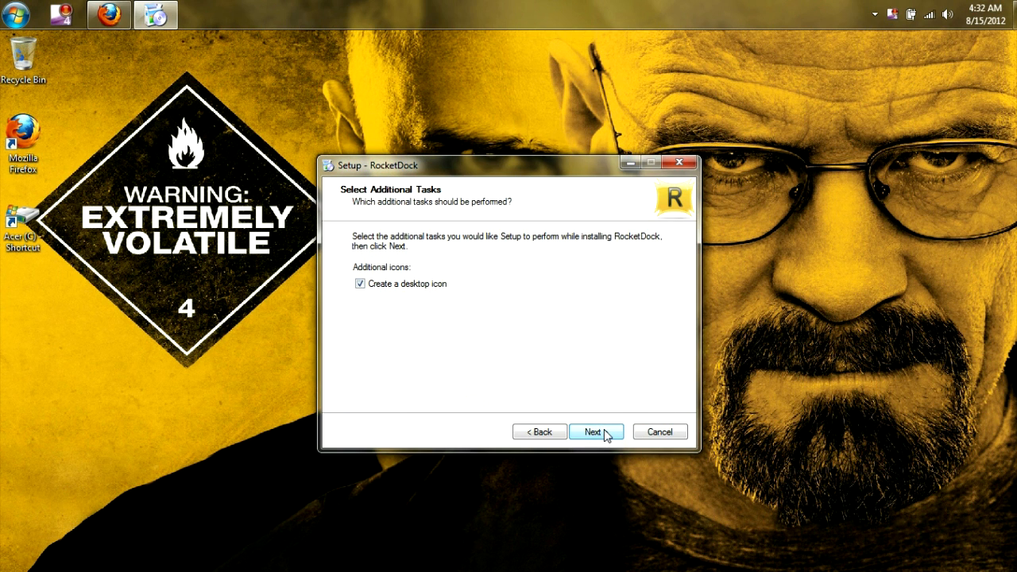
{"action": "left_click", "coordinate": [594, 432]}
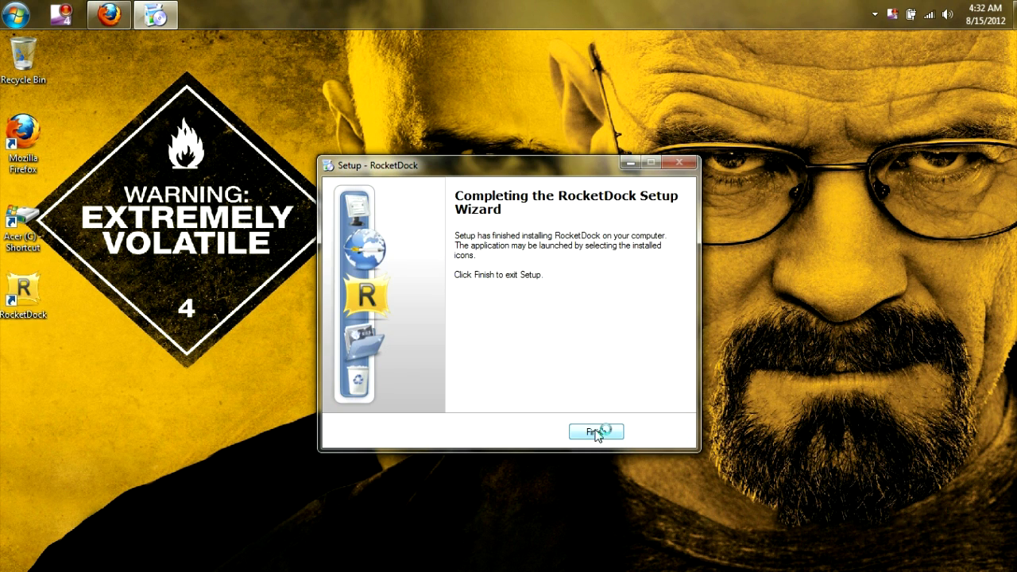
{"action": "left_click", "coordinate": [597, 432]}
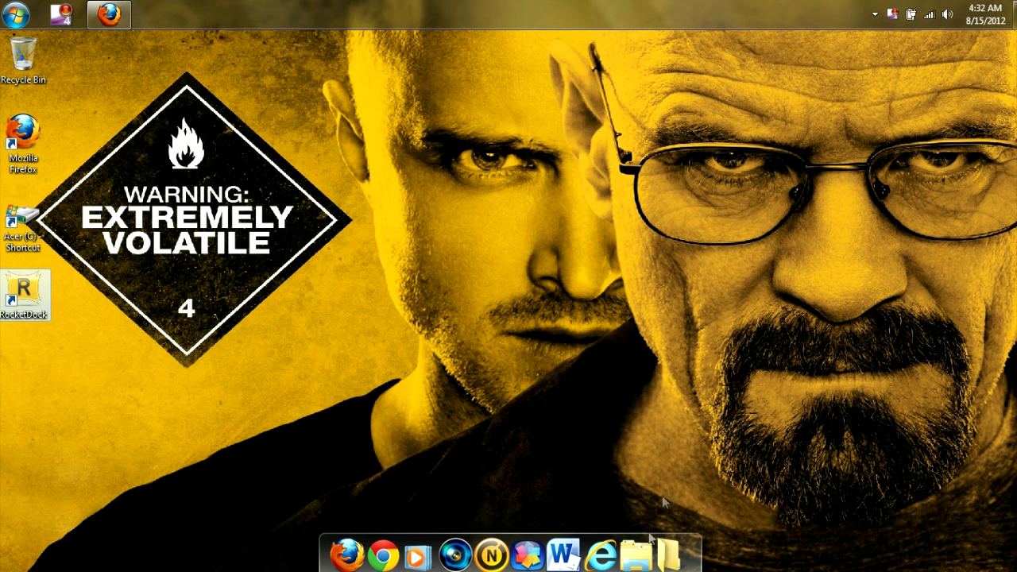
{"action": "mouse_move", "coordinate": [562, 448]}
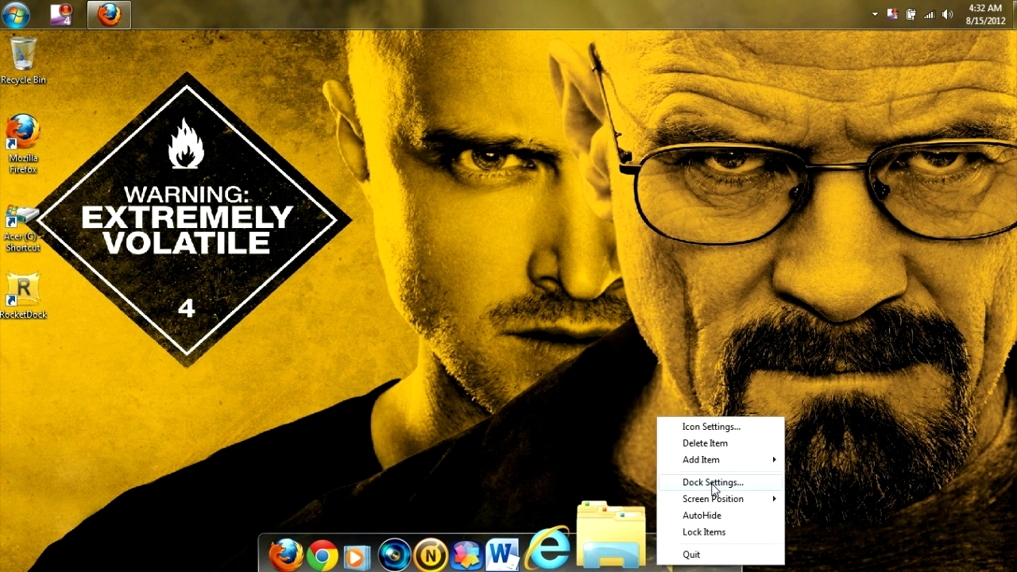
Step: Set the dock's theme to AstroIron on the Style page of Dock Settings
{"action": "left_click", "coordinate": [711, 483]}
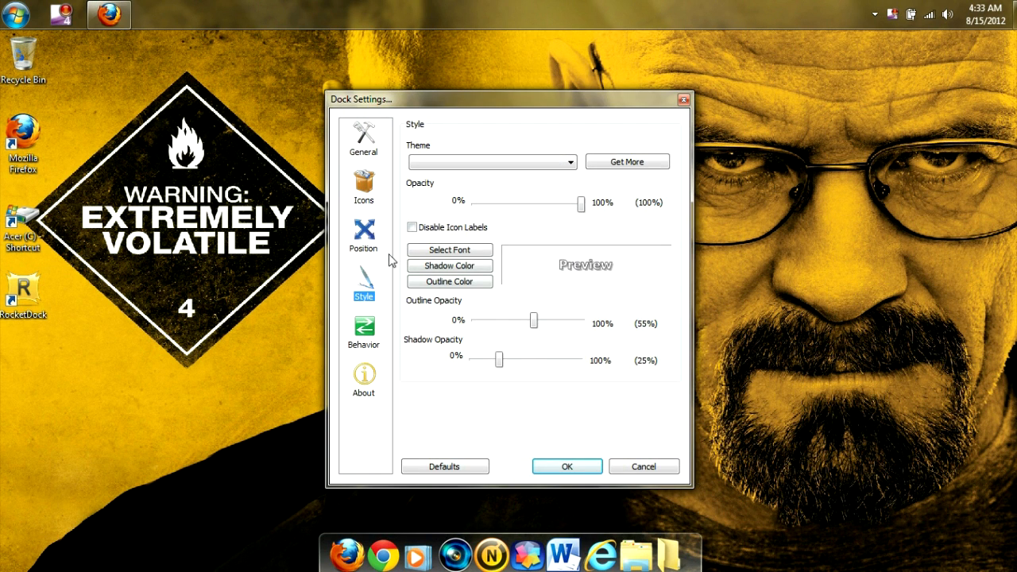
{"action": "mouse_move", "coordinate": [365, 285]}
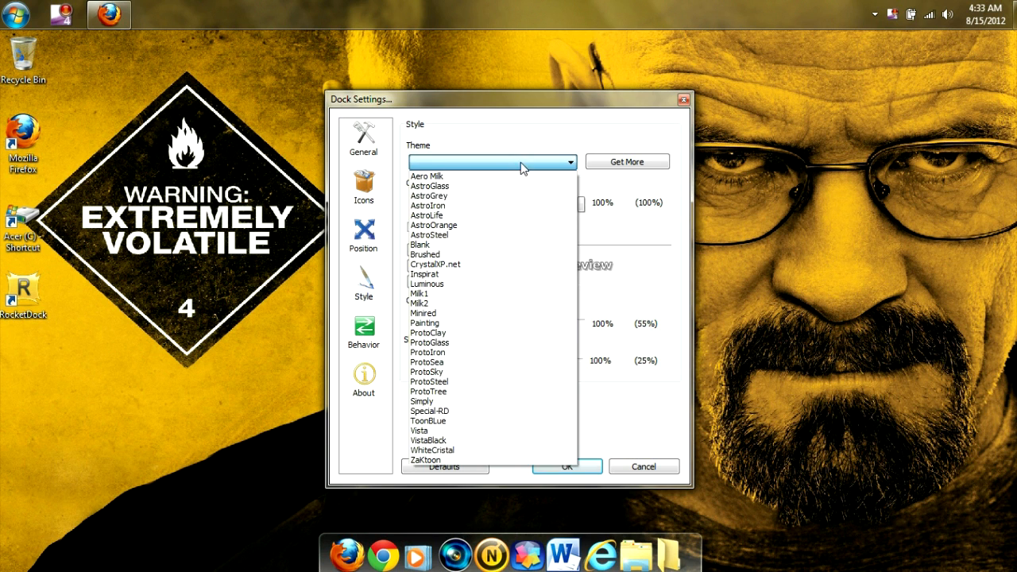
{"action": "left_click", "coordinate": [425, 205]}
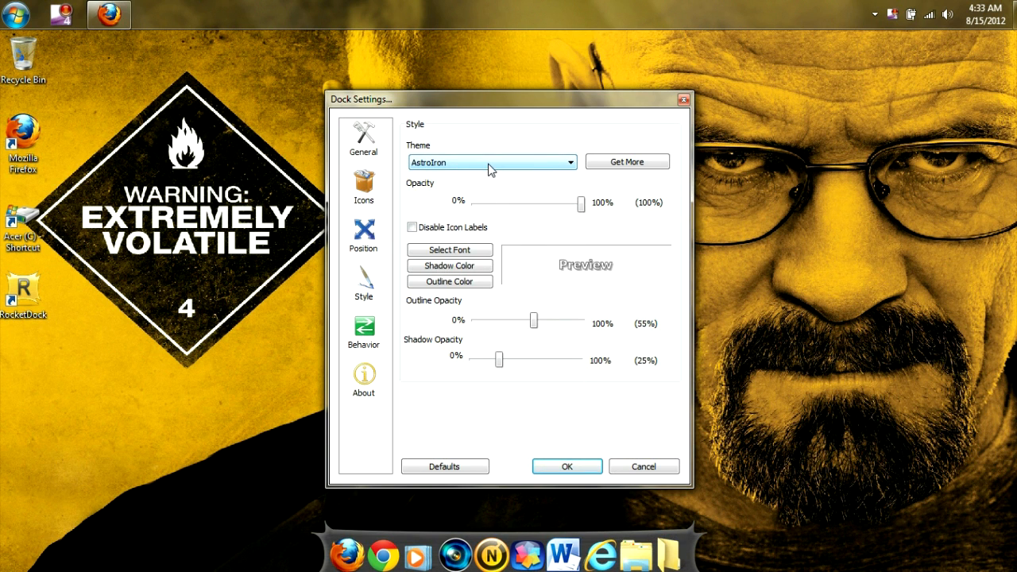
{"action": "left_click", "coordinate": [492, 162]}
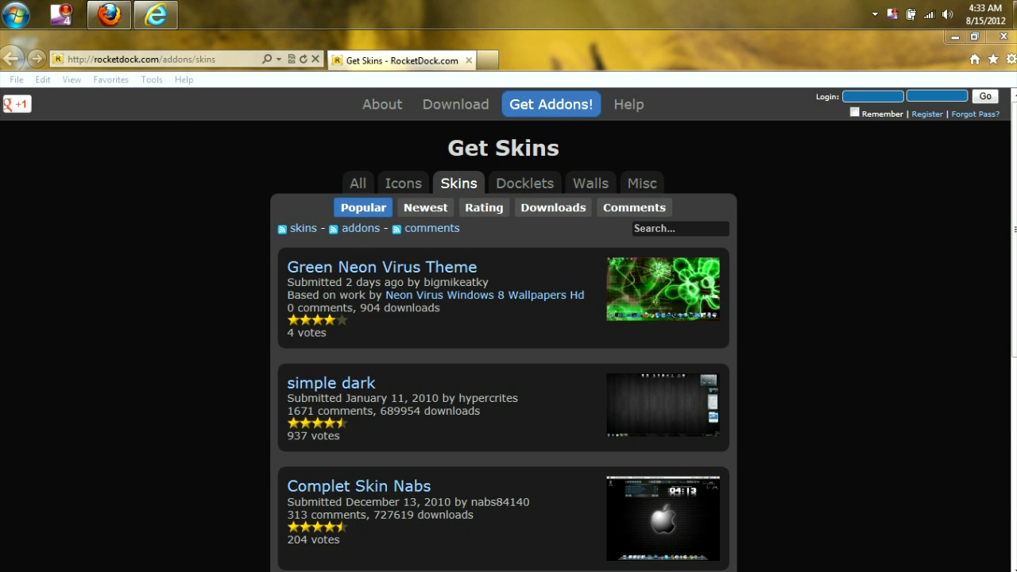
Step: Download the Mac OS X Leopard Skin from the Get Skins page and save the file
{"action": "scroll", "scroll_direction": "down", "scroll_amount": 3}
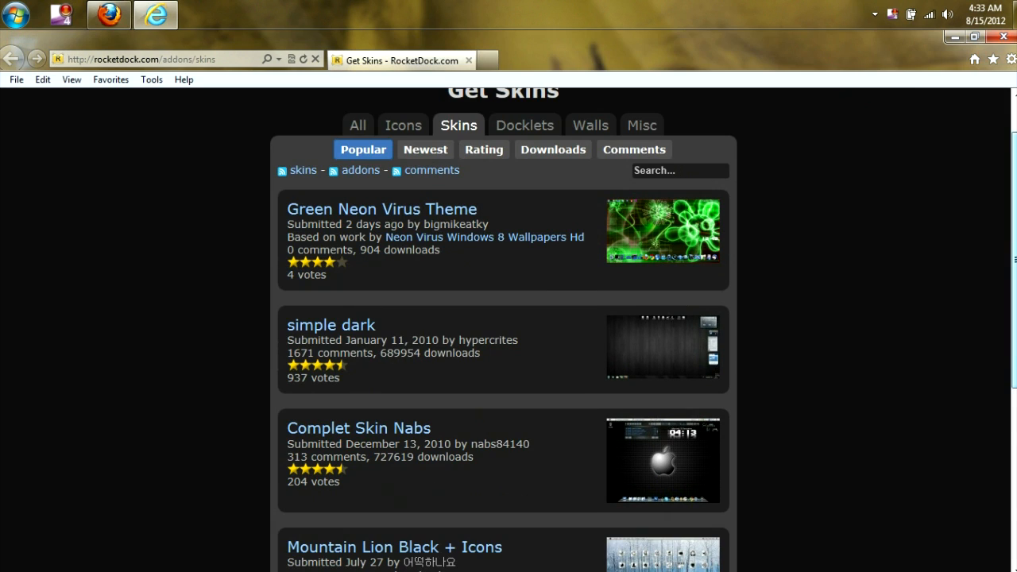
{"action": "scroll", "scroll_direction": "down", "scroll_amount": 3}
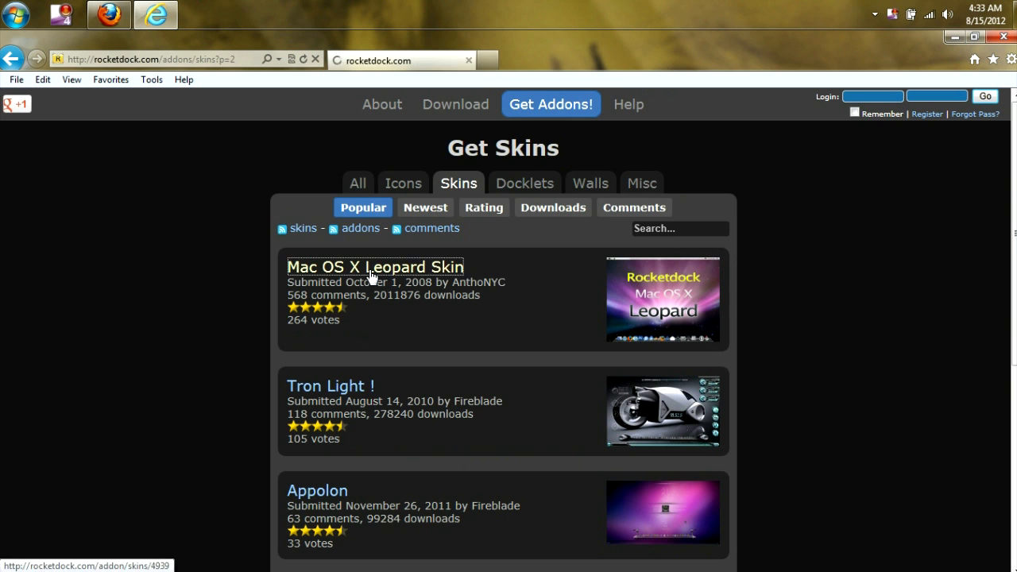
{"action": "left_click", "coordinate": [375, 267]}
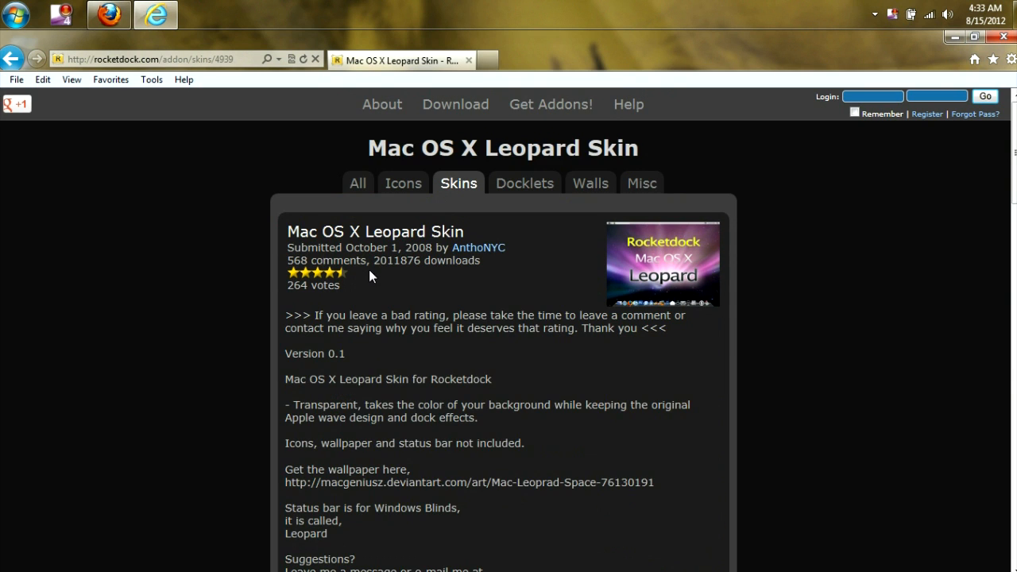
{"action": "scroll", "scroll_direction": "down", "scroll_amount": 3}
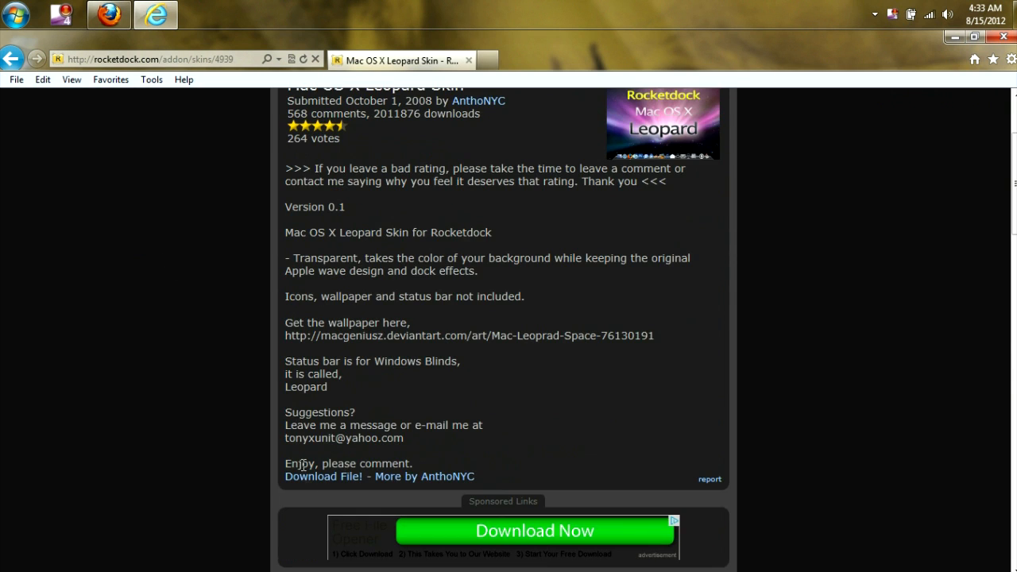
{"action": "left_click", "coordinate": [323, 476]}
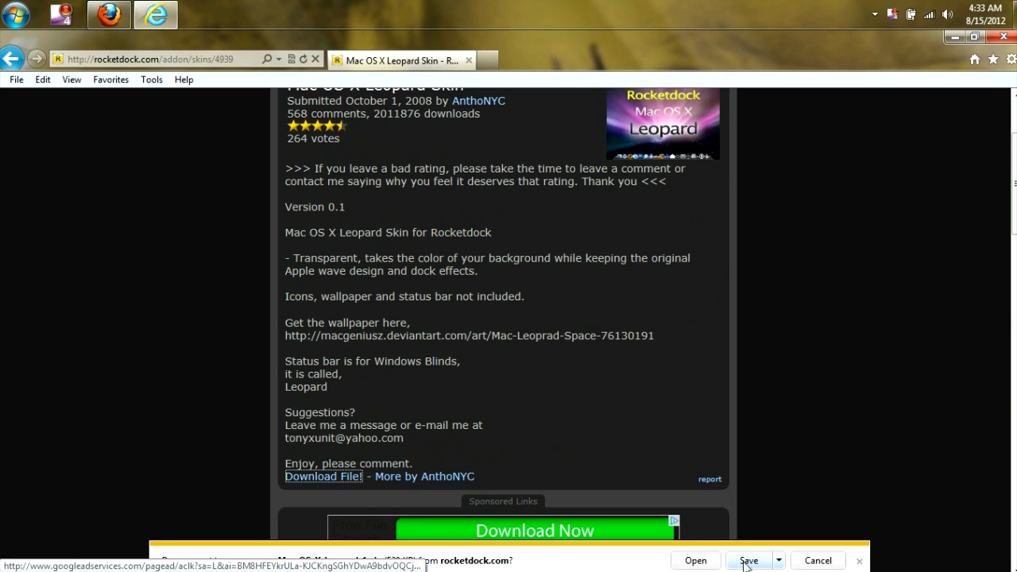
{"action": "left_click", "coordinate": [747, 559]}
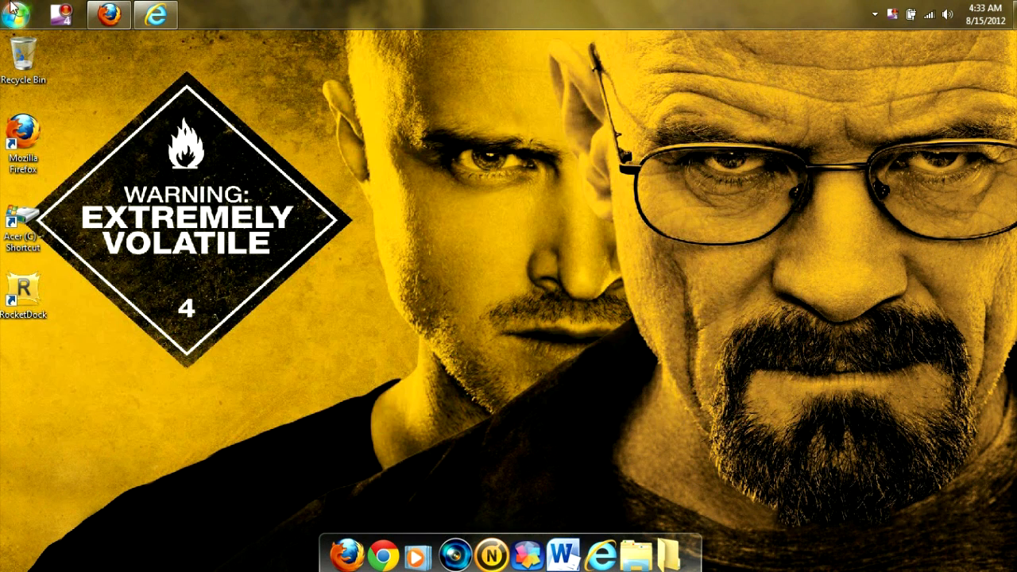
Step: Extract the Mac-OS-X-Leopard-1 archive in the Downloads folder
{"action": "left_click", "coordinate": [16, 12]}
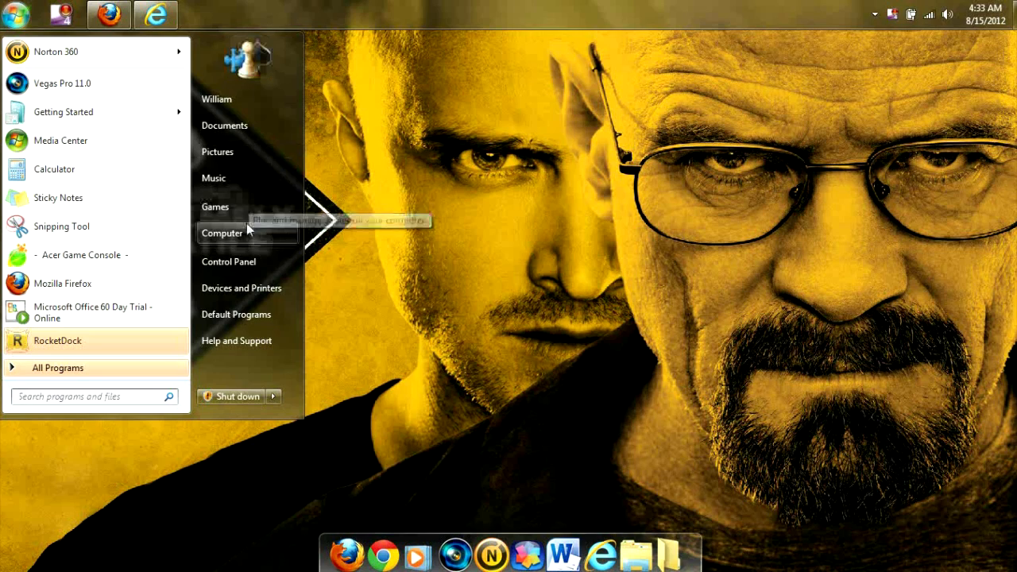
{"action": "left_click", "coordinate": [223, 231]}
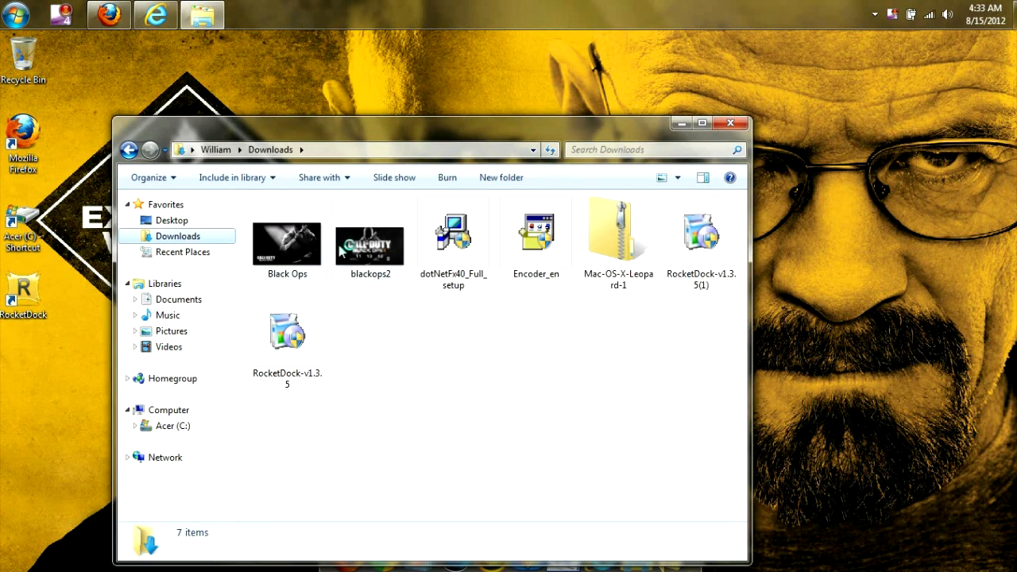
{"action": "right_click", "coordinate": [618, 230]}
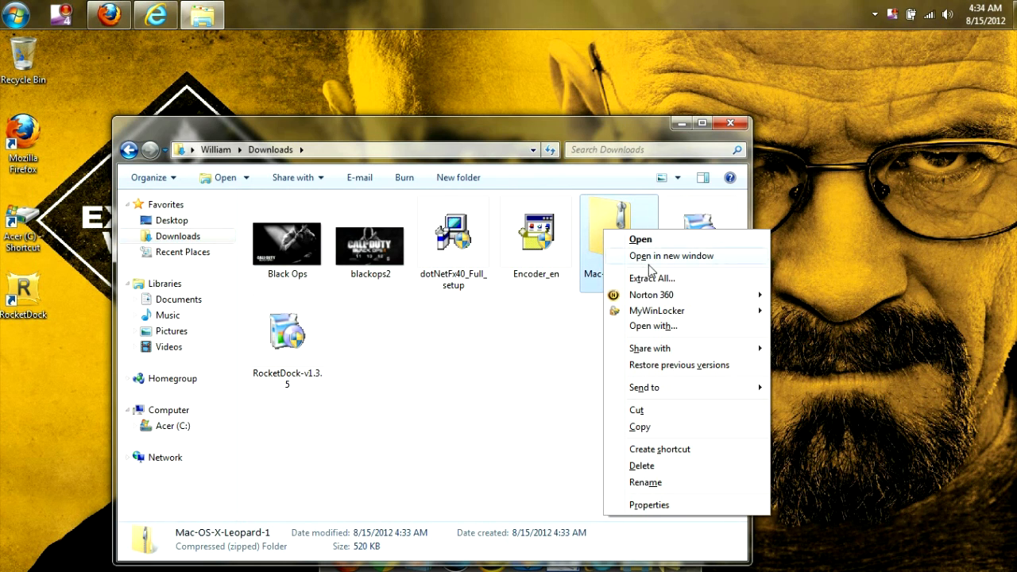
{"action": "left_click", "coordinate": [651, 277]}
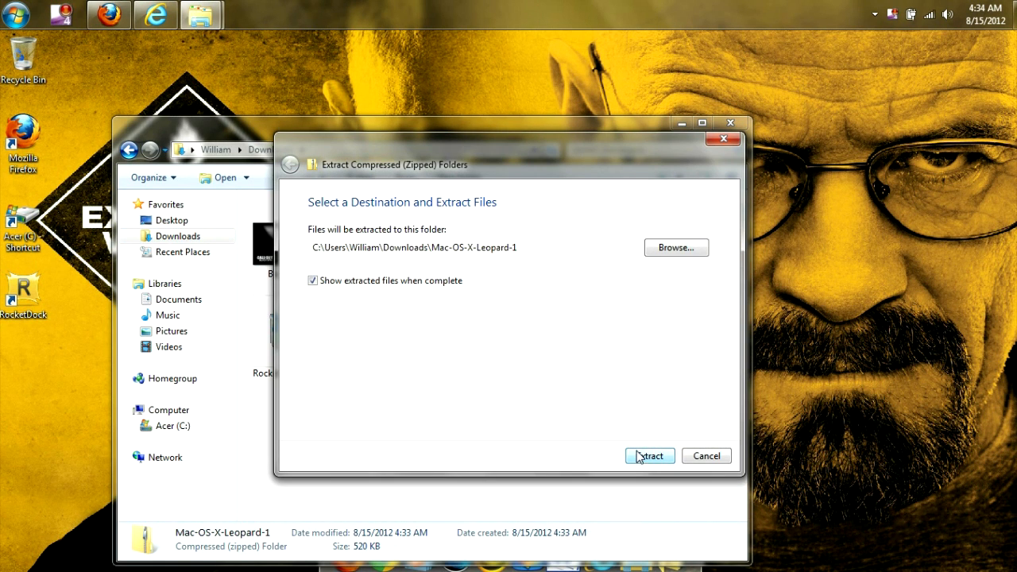
{"action": "left_click", "coordinate": [648, 454]}
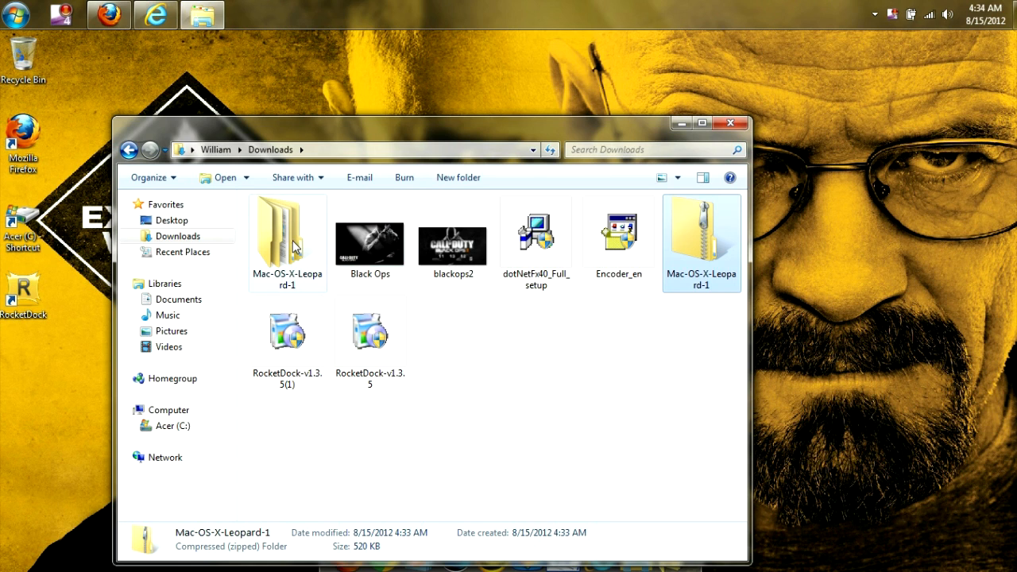
Step: Browse into the archive's Mac OS X Leopard theme folder and view its files' actions
{"action": "double_click", "coordinate": [286, 230]}
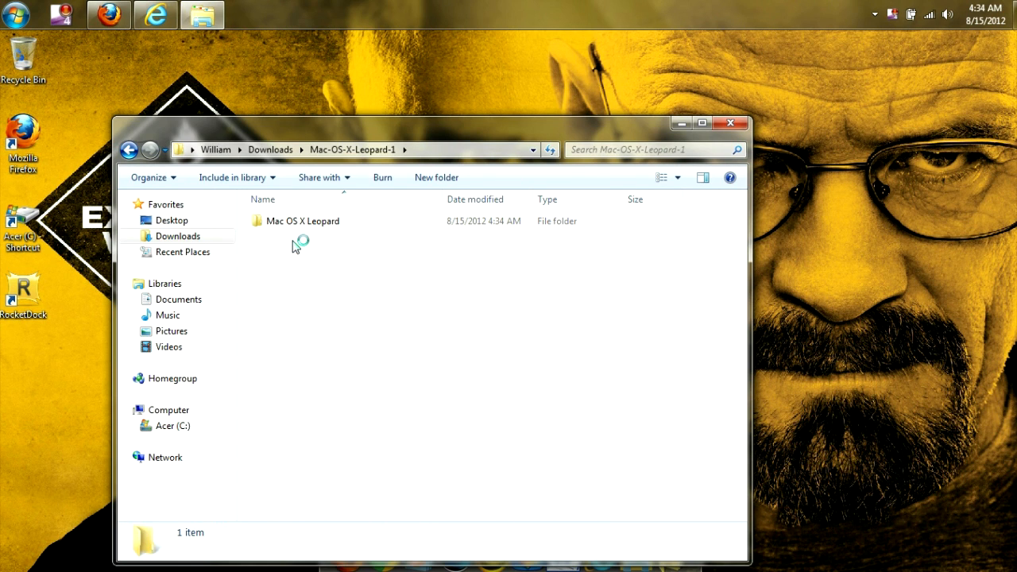
{"action": "left_click", "coordinate": [302, 221]}
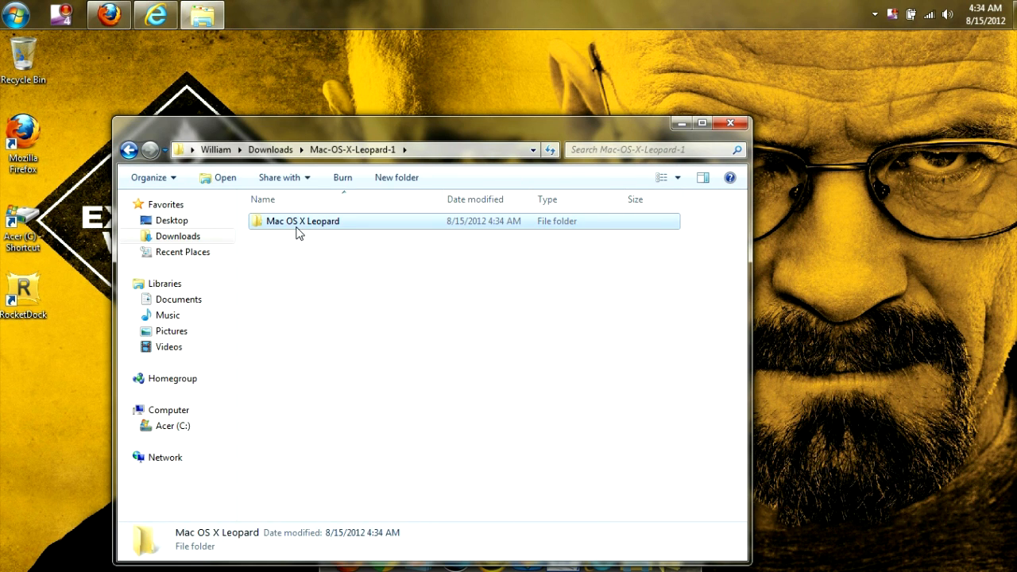
{"action": "double_click", "coordinate": [302, 221]}
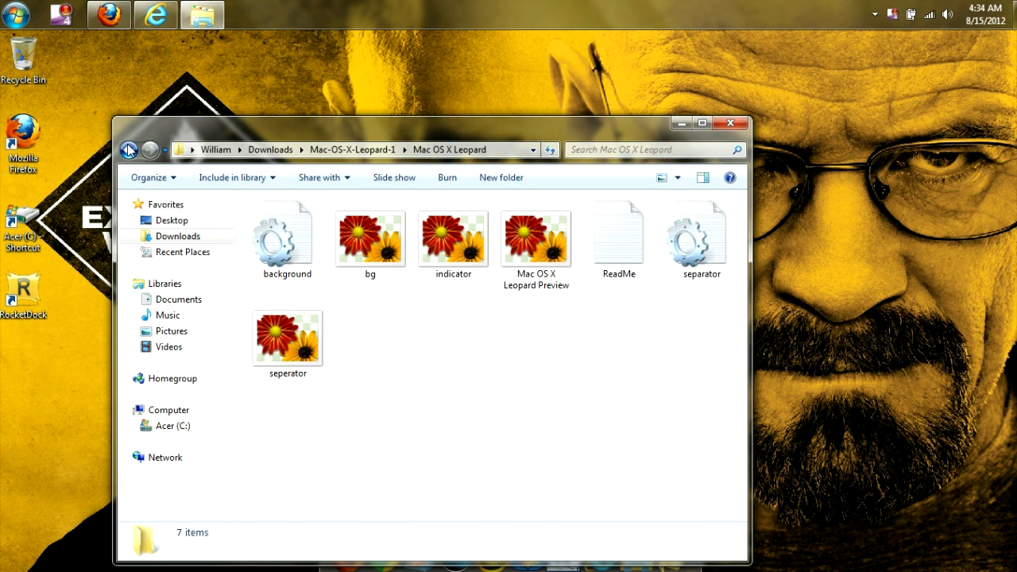
{"action": "right_click", "coordinate": [298, 220]}
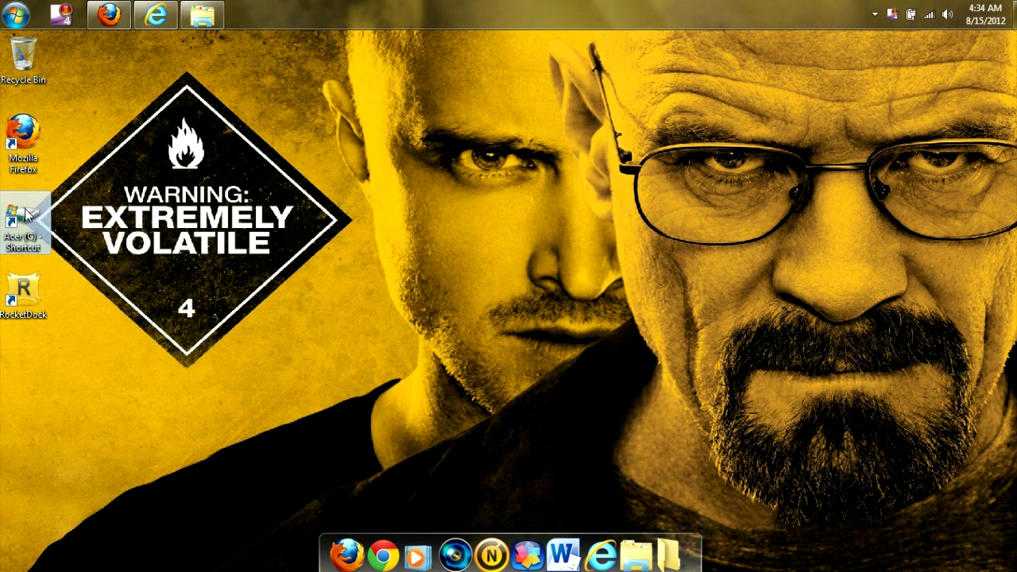
Step: Browse to C:\Program Files (x86)\RocketDock\Skins
{"action": "double_click", "coordinate": [24, 214]}
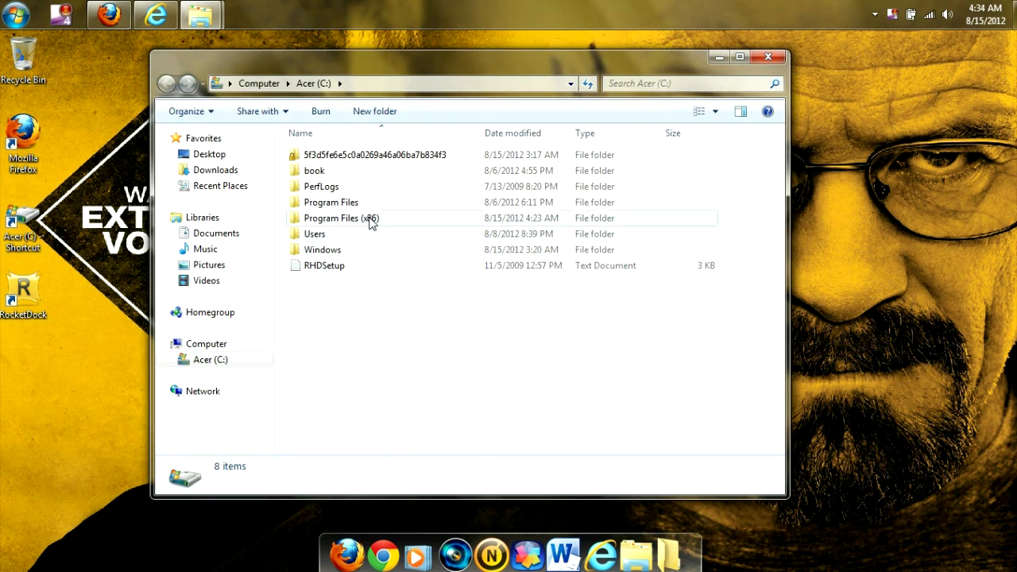
{"action": "double_click", "coordinate": [340, 218]}
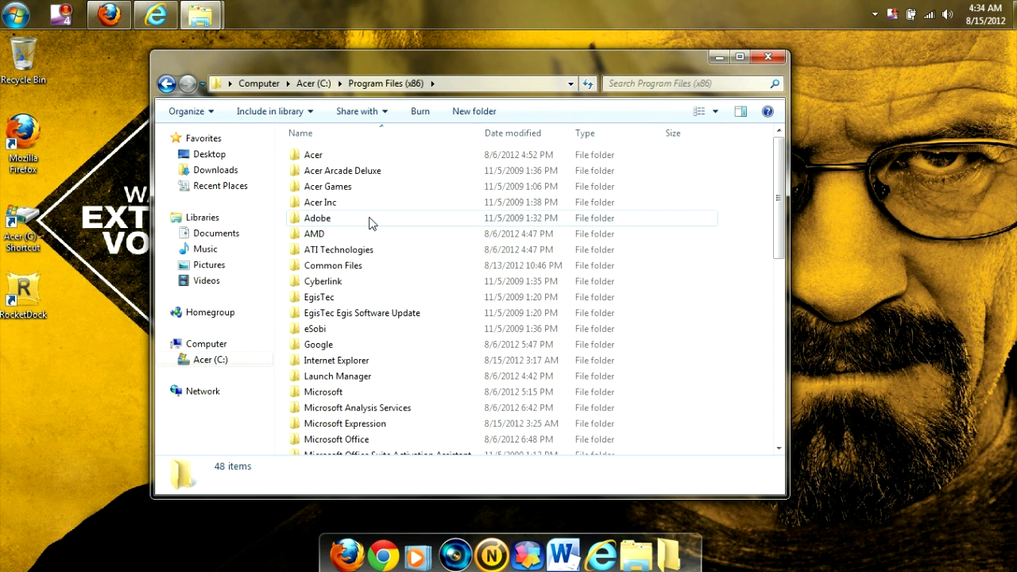
{"action": "scroll", "scroll_direction": "down", "scroll_amount": 3}
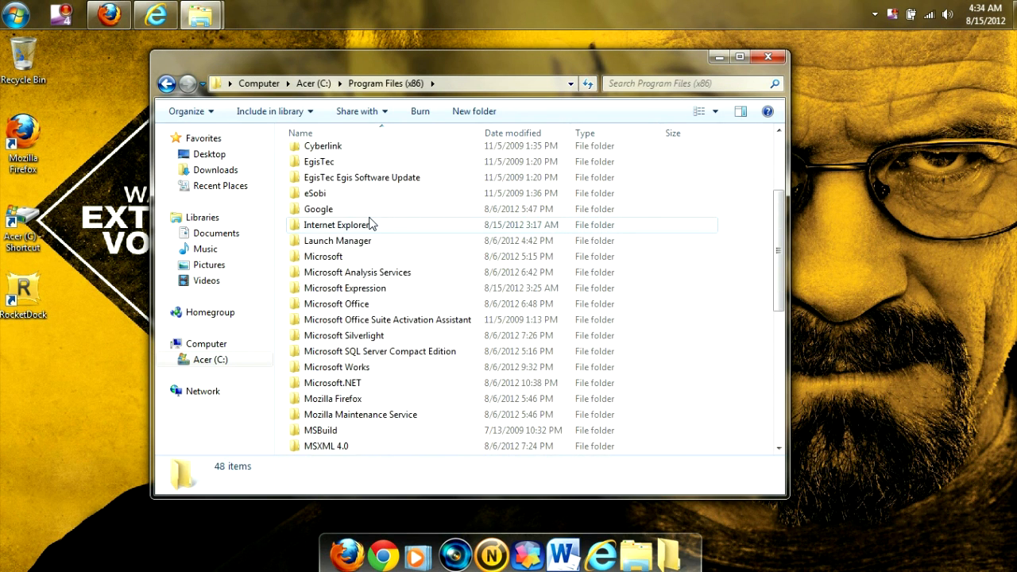
{"action": "scroll", "scroll_direction": "down", "scroll_amount": 3}
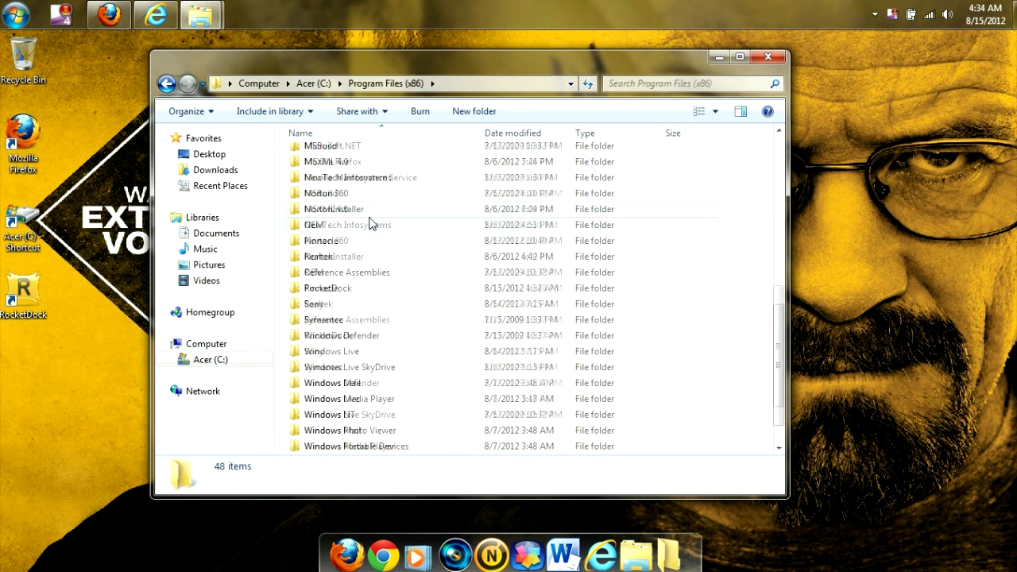
{"action": "double_click", "coordinate": [328, 287]}
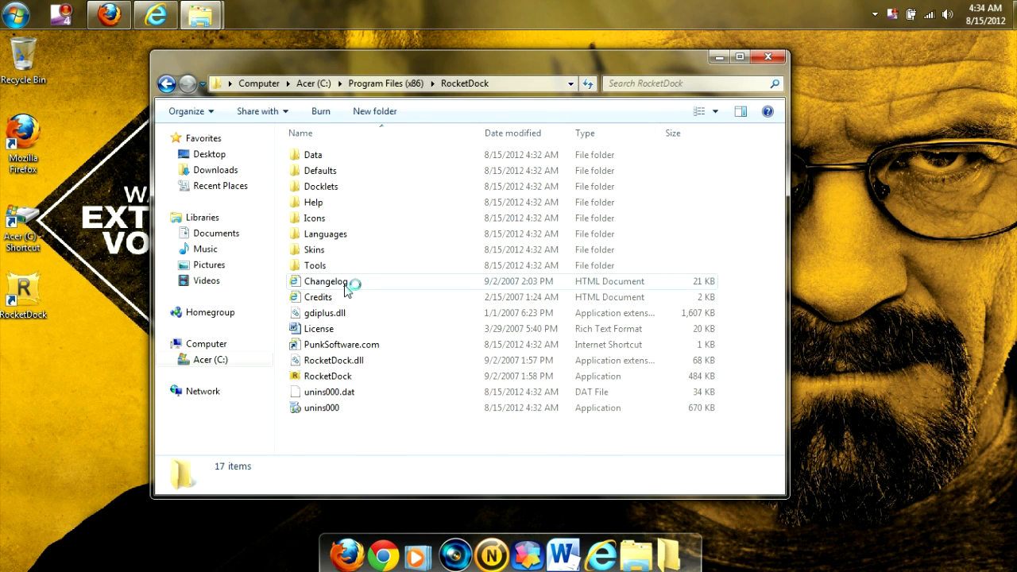
{"action": "left_click", "coordinate": [315, 250]}
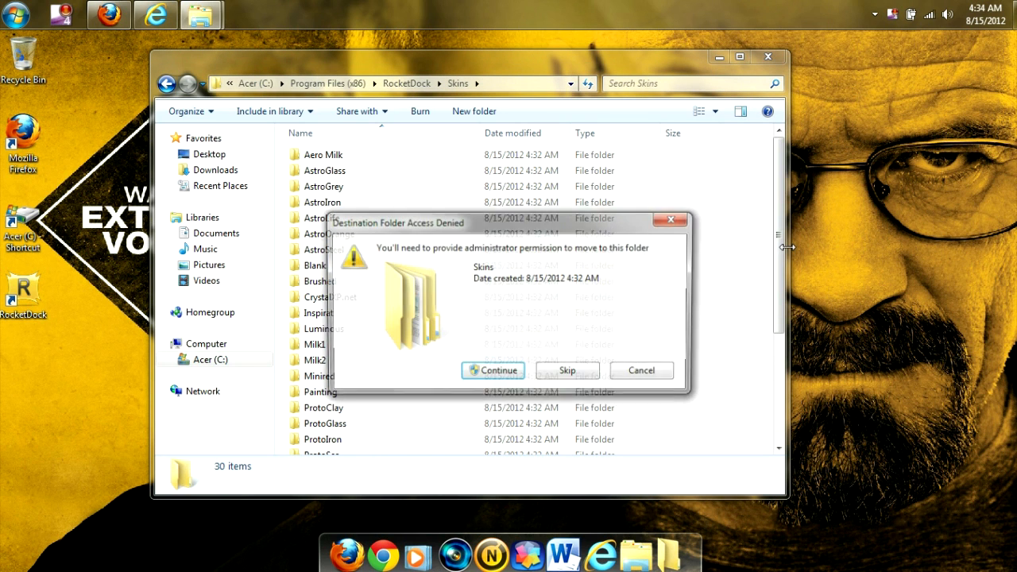
Step: Add the Mac OS X Leopard folder to Skins with administrator permission and close Explorer
{"action": "left_click", "coordinate": [492, 370]}
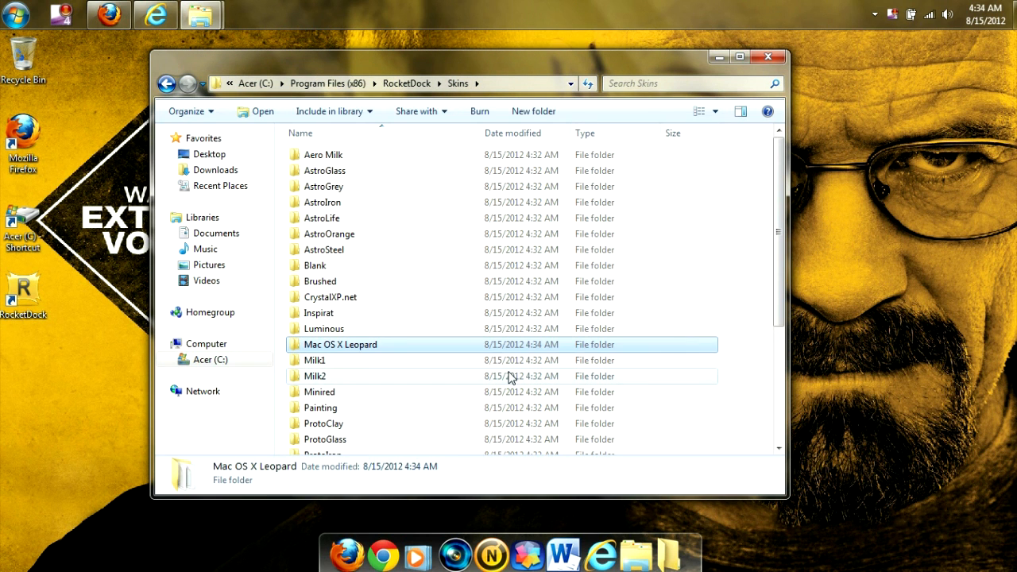
{"action": "left_click", "coordinate": [766, 57]}
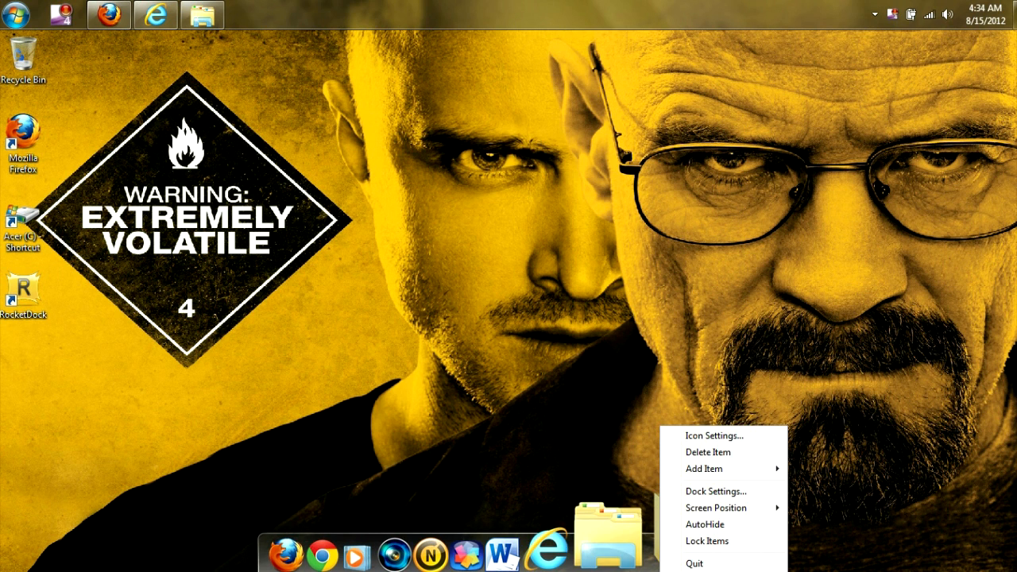
{"action": "mouse_move", "coordinate": [714, 490]}
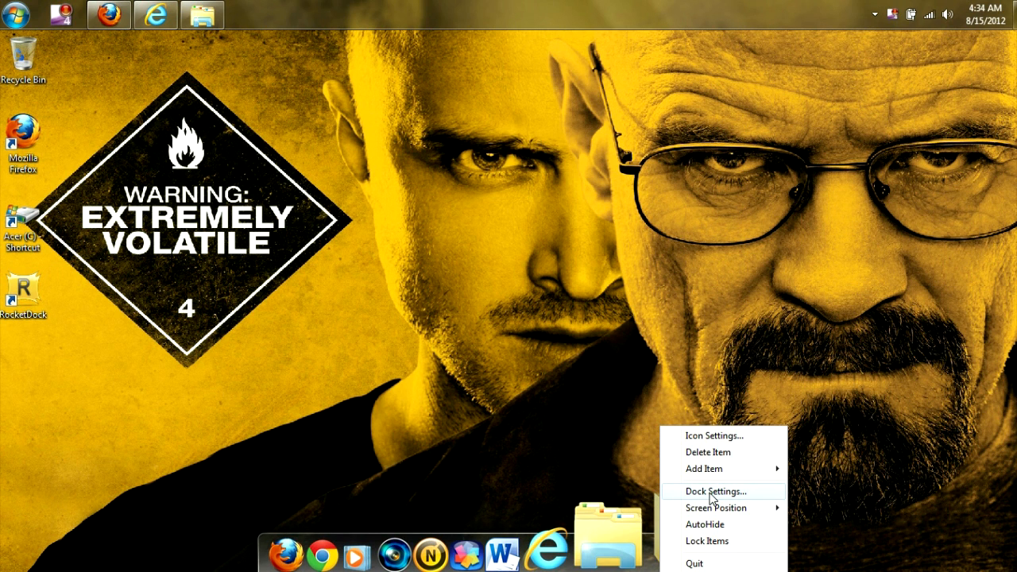
Step: Apply the Mac OS X Leopard theme in Dock Settings and confirm with OK
{"action": "left_click", "coordinate": [715, 491]}
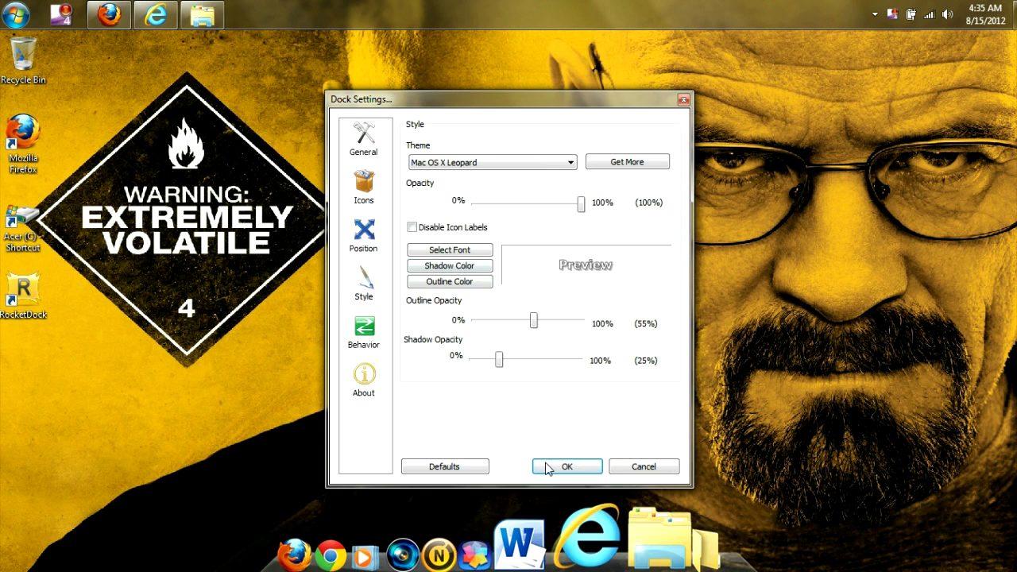
{"action": "left_click", "coordinate": [566, 467]}
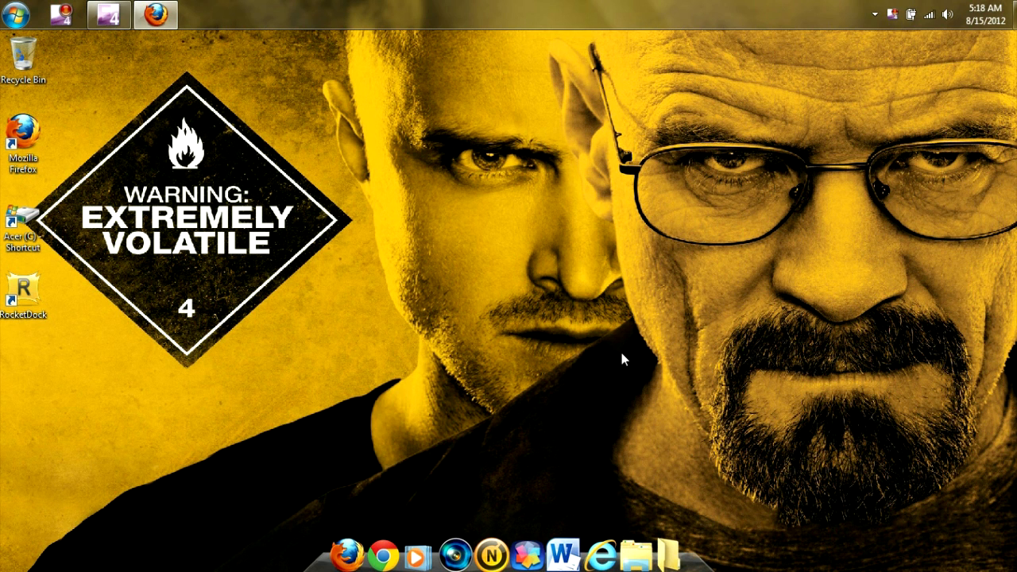
Step: Restore the Firefox window from the taskbar and close it
{"action": "left_click", "coordinate": [156, 15]}
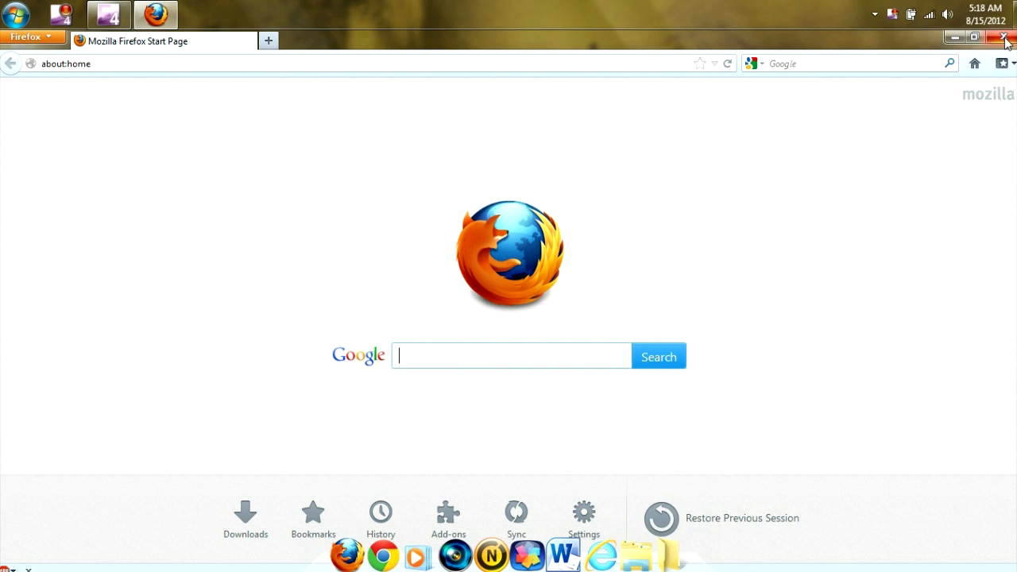
{"action": "left_click", "coordinate": [1004, 38]}
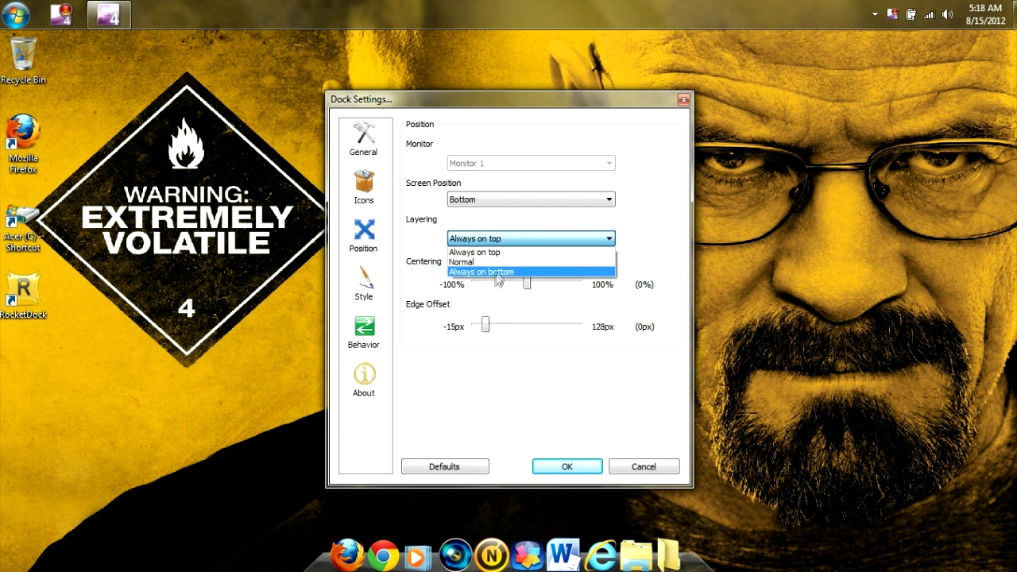
Step: Set Layering to Always on bottom and Screen Position to Bottom after trying left and right
{"action": "left_click", "coordinate": [480, 272]}
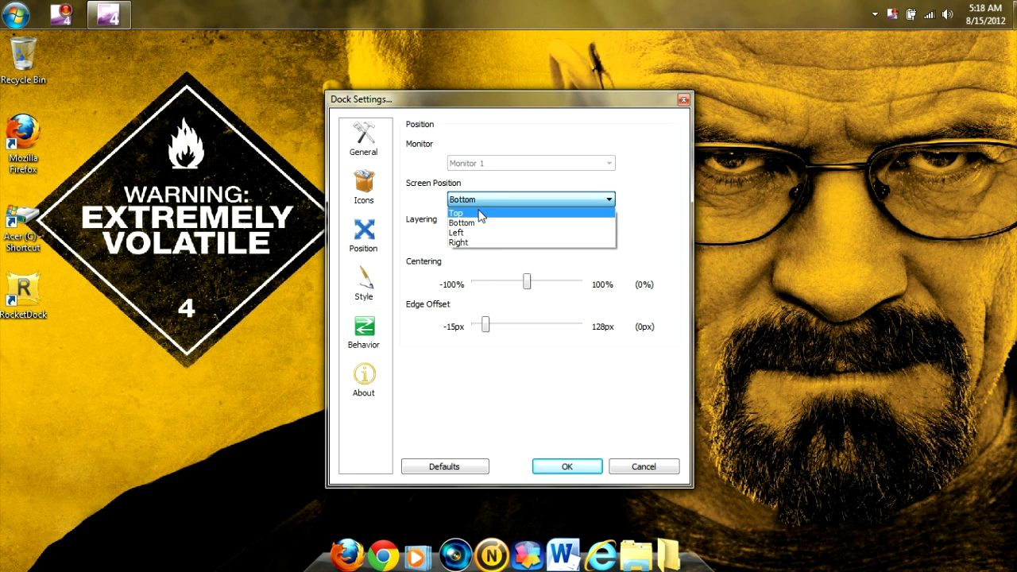
{"action": "left_click", "coordinate": [454, 213]}
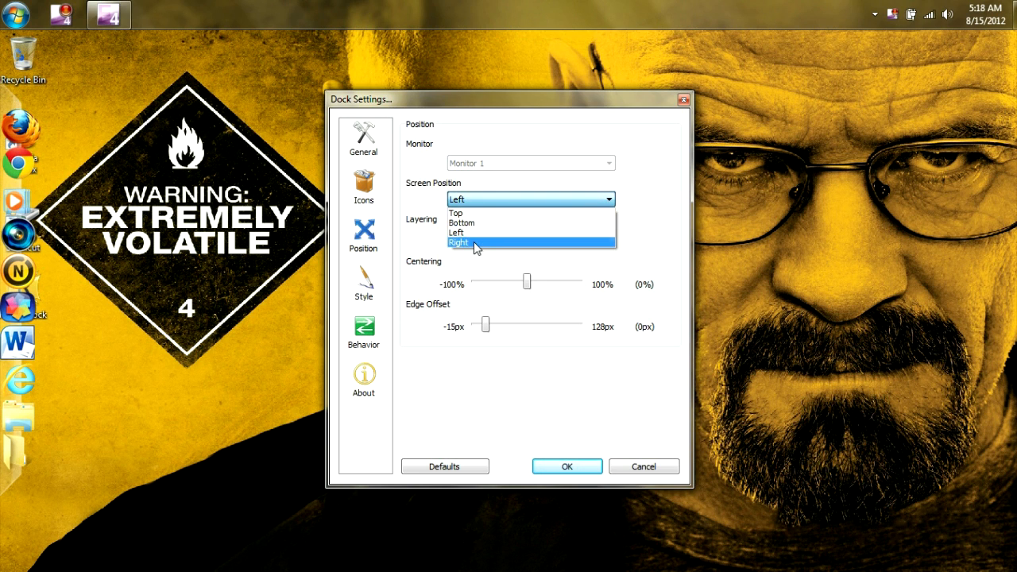
{"action": "left_click", "coordinate": [461, 242]}
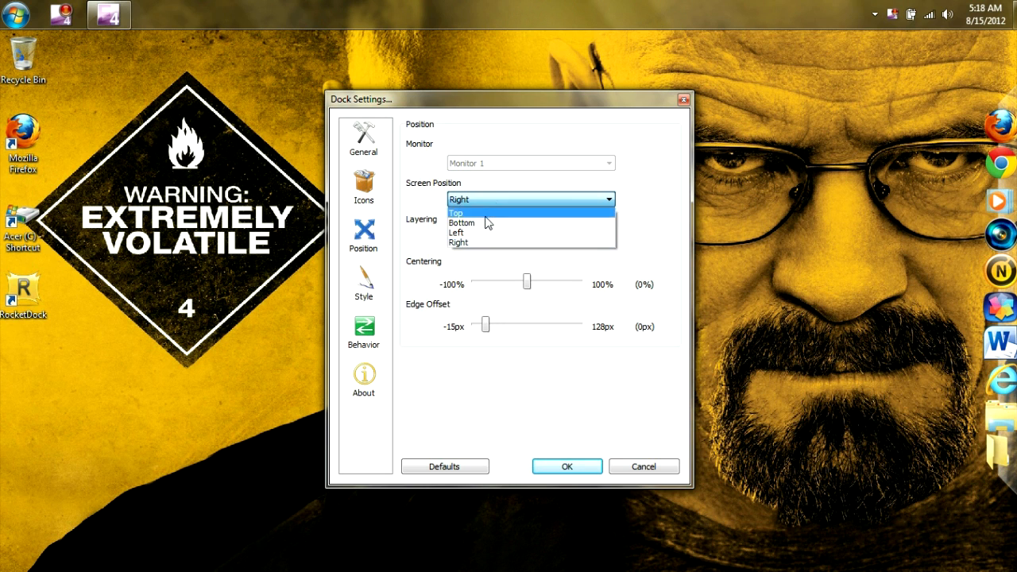
{"action": "left_click", "coordinate": [461, 222]}
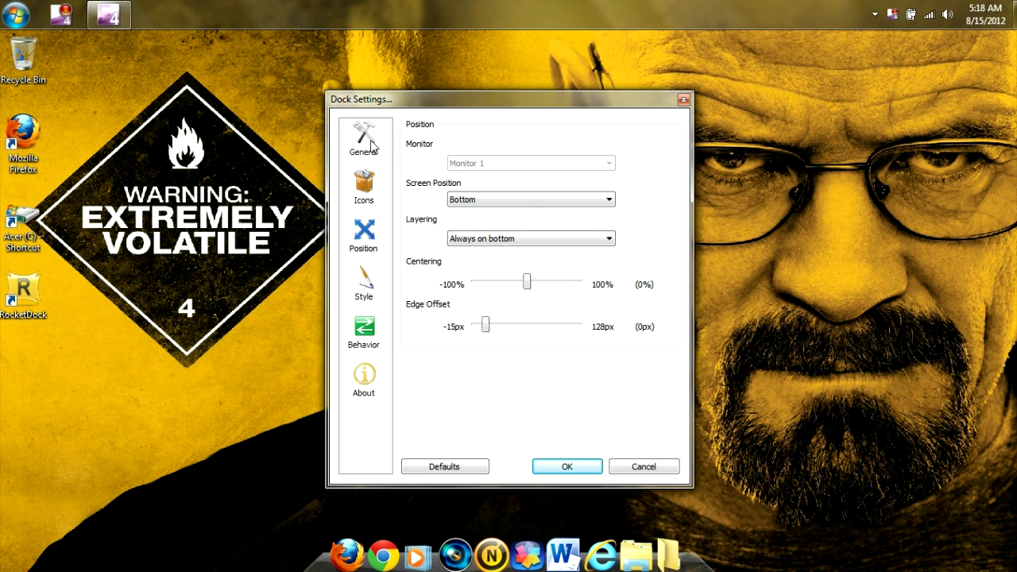
Step: Enable Run at Startup on the General page and save the settings with OK
{"action": "left_click", "coordinate": [362, 140]}
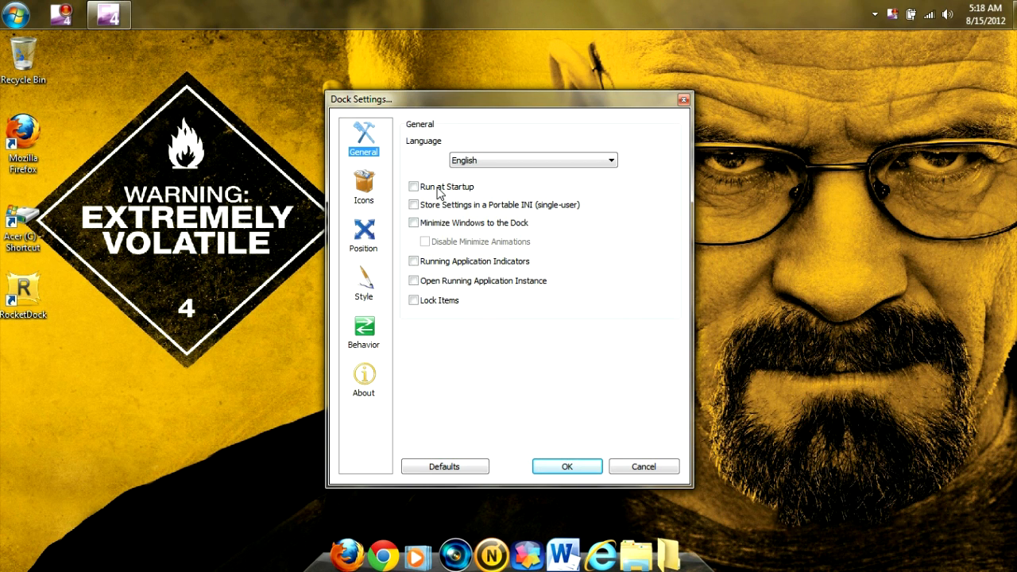
{"action": "left_click", "coordinate": [413, 186]}
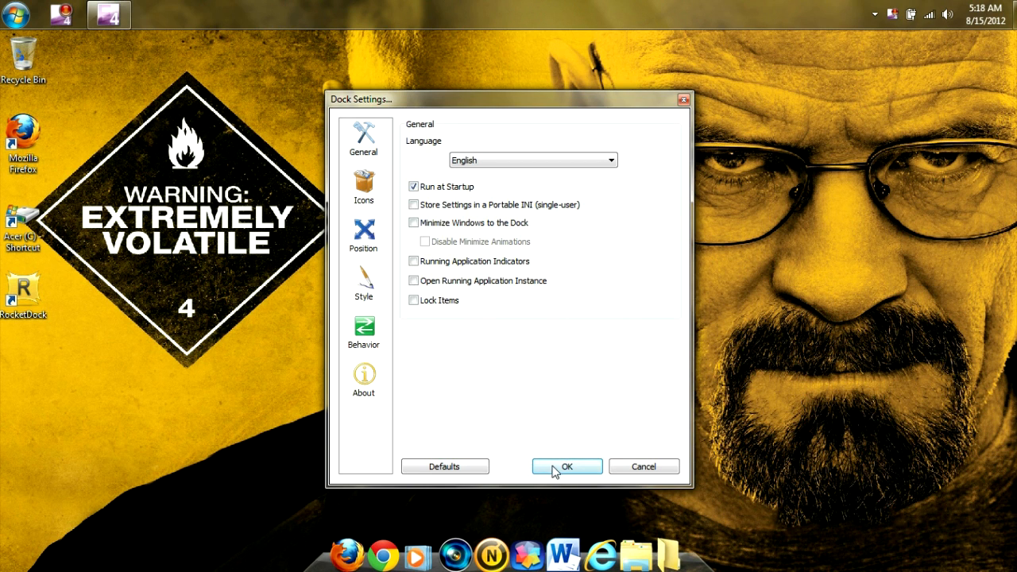
{"action": "left_click", "coordinate": [566, 468]}
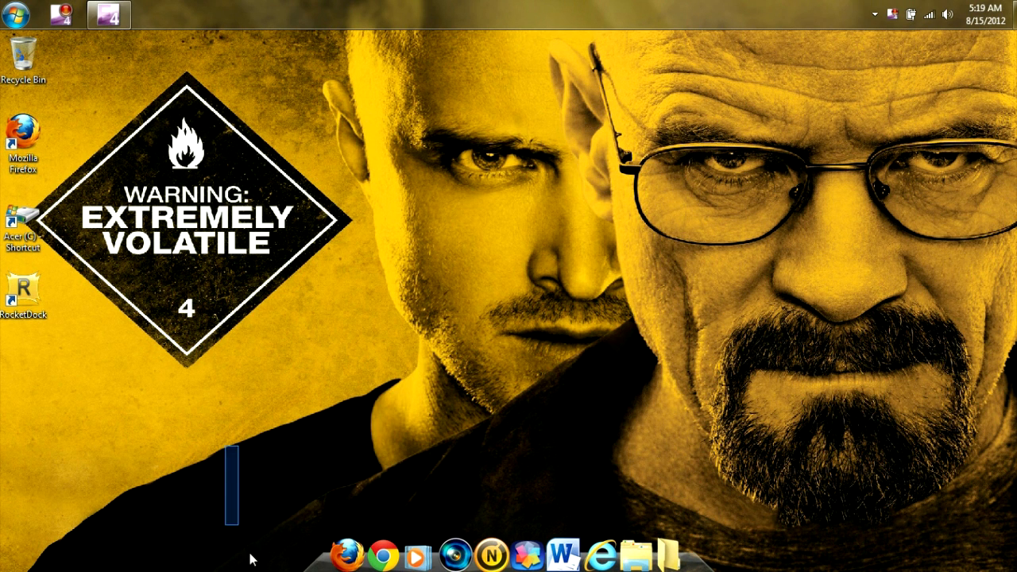
{"action": "mouse_move", "coordinate": [696, 330]}
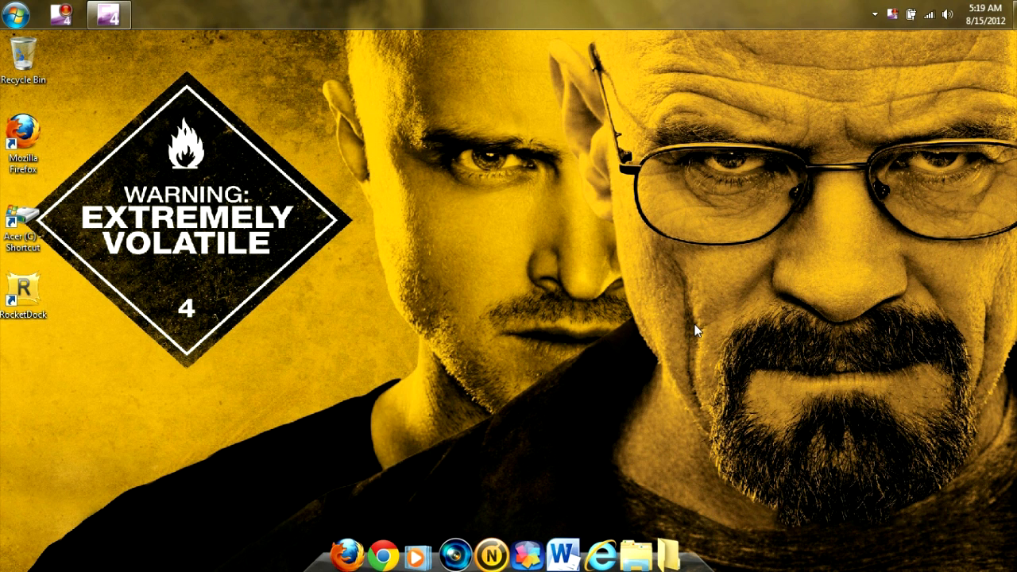
{"action": "mouse_move", "coordinate": [902, 38]}
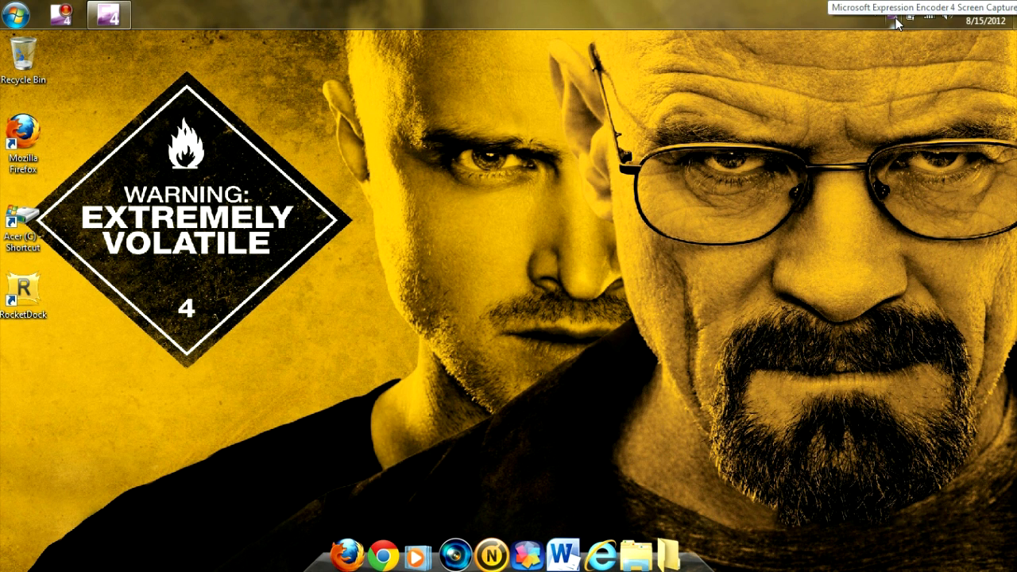
{"action": "left_click", "coordinate": [893, 15]}
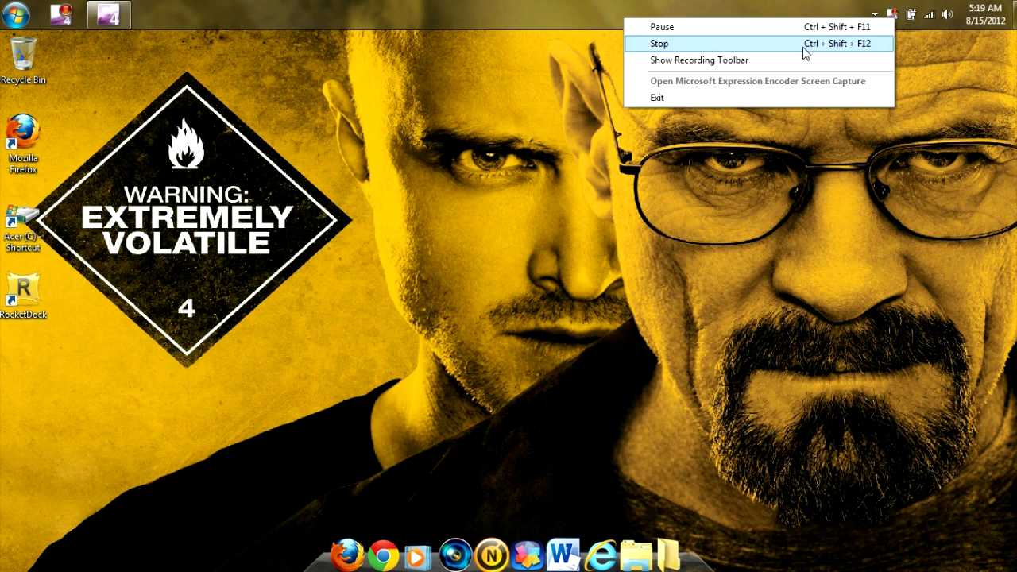